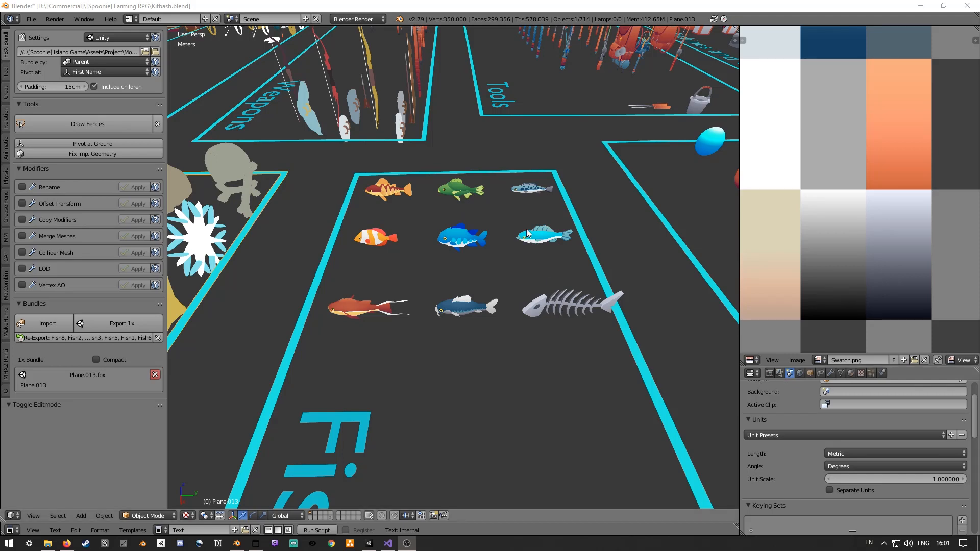
mouse_move(545, 217)
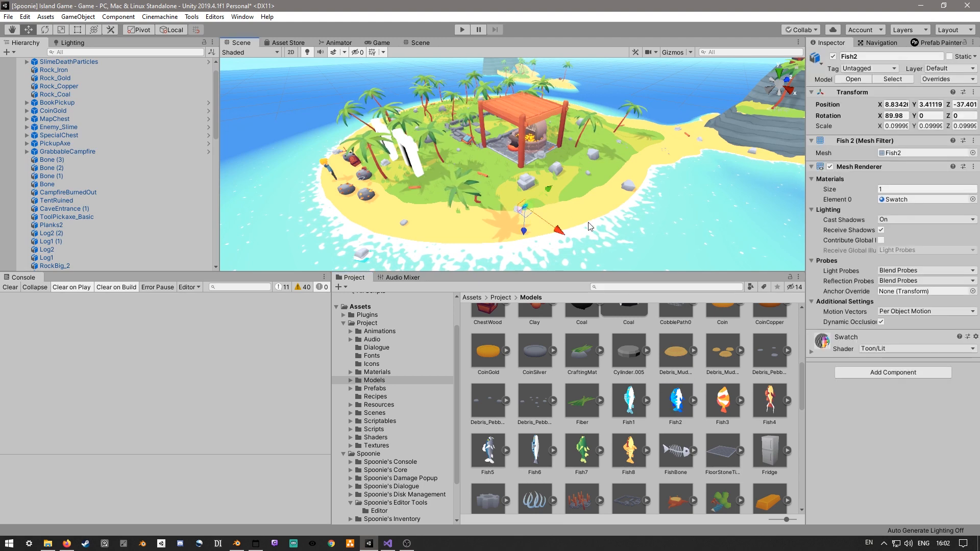
- Return to the fish scene in Blender, with all nine fish selected as bundles
left_click(376, 372)
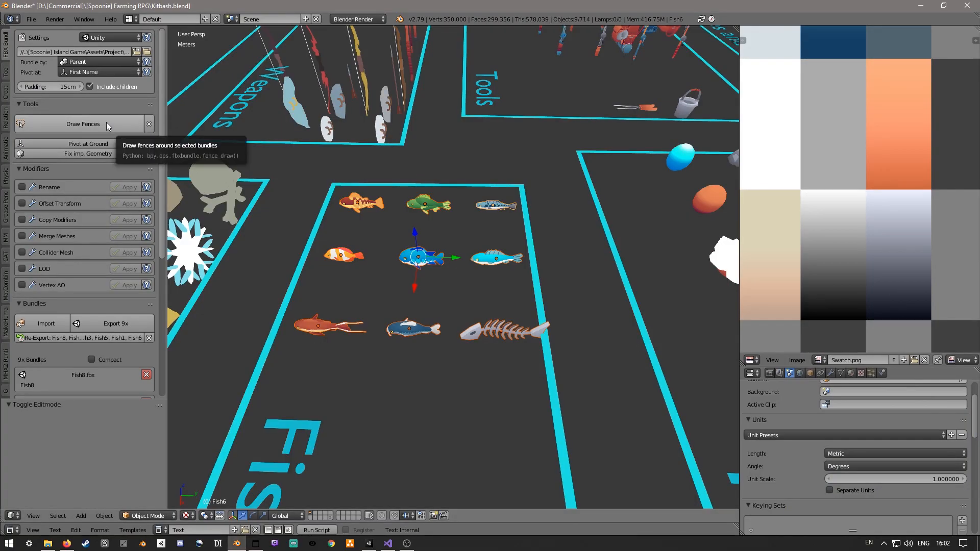
mouse_move(6, 87)
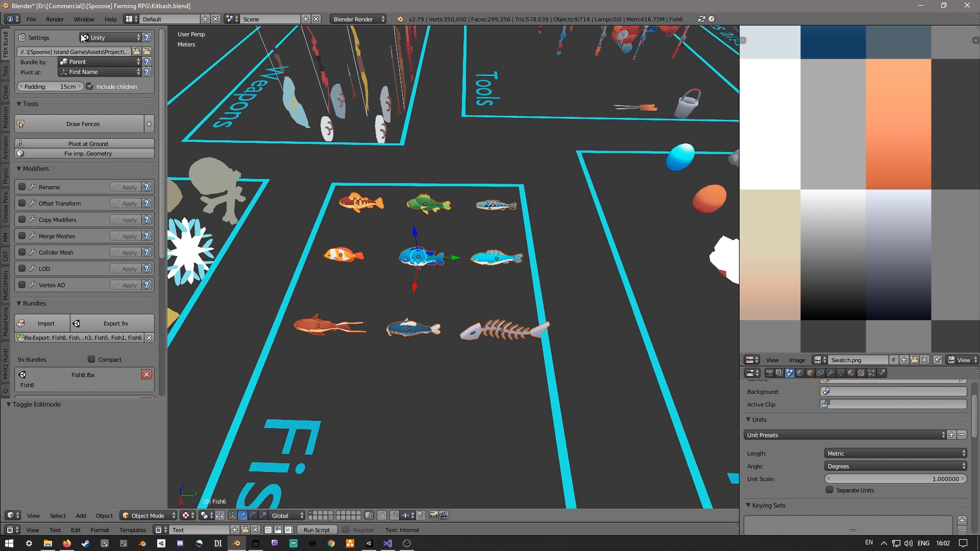
left_click(73, 51)
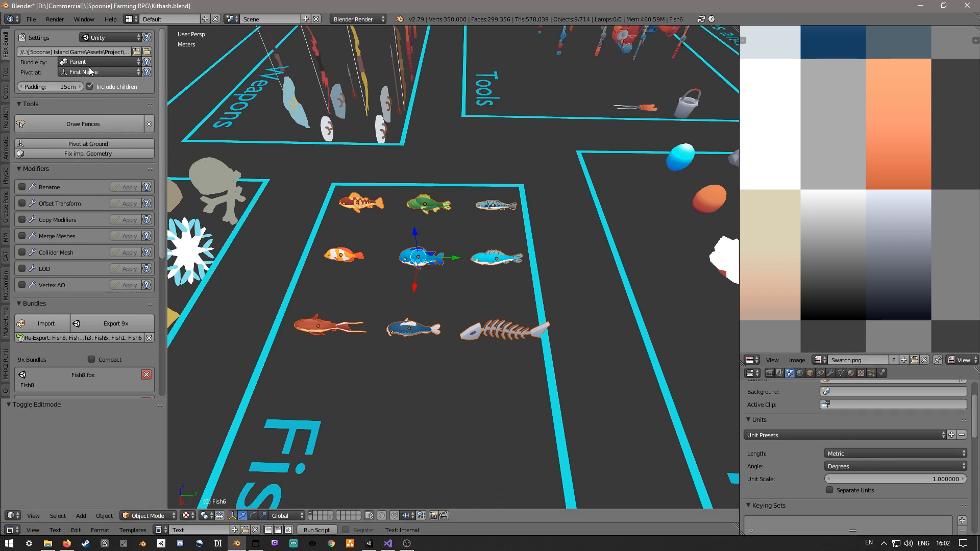
left_click(496, 259)
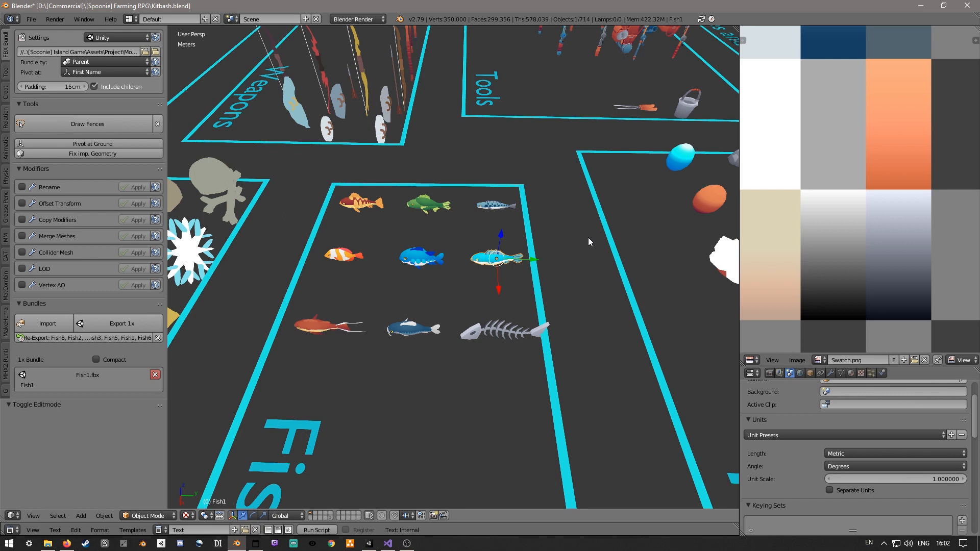
mouse_move(507, 226)
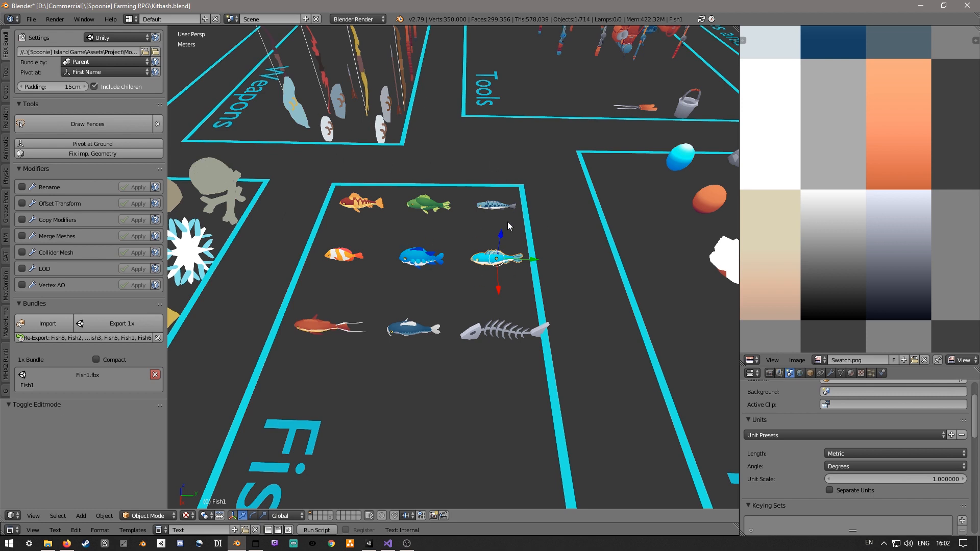
mouse_move(448, 207)
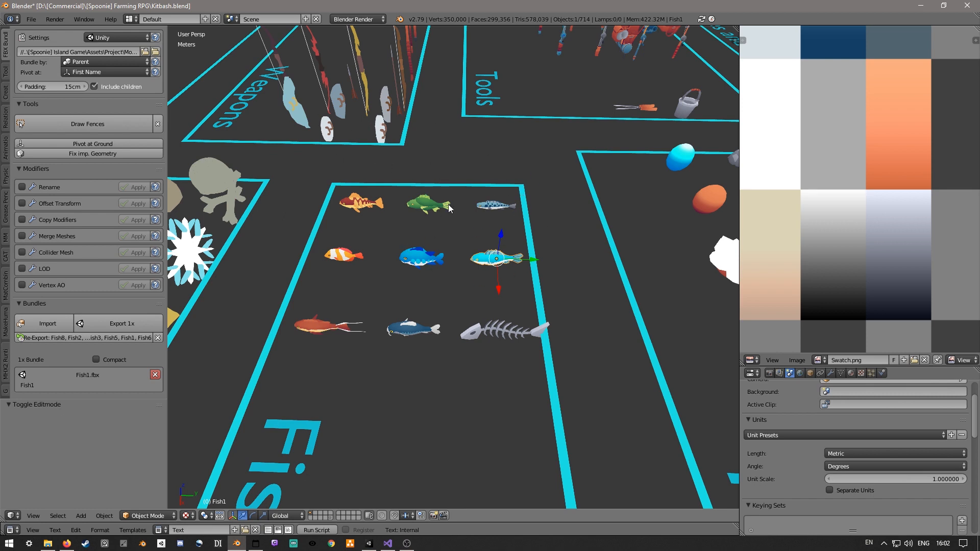
mouse_move(332, 205)
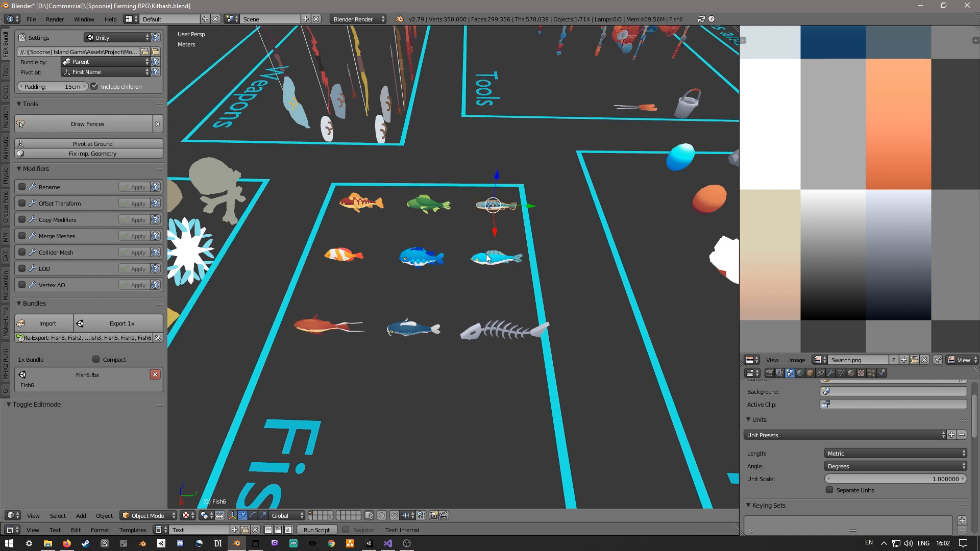
left_click(495, 258)
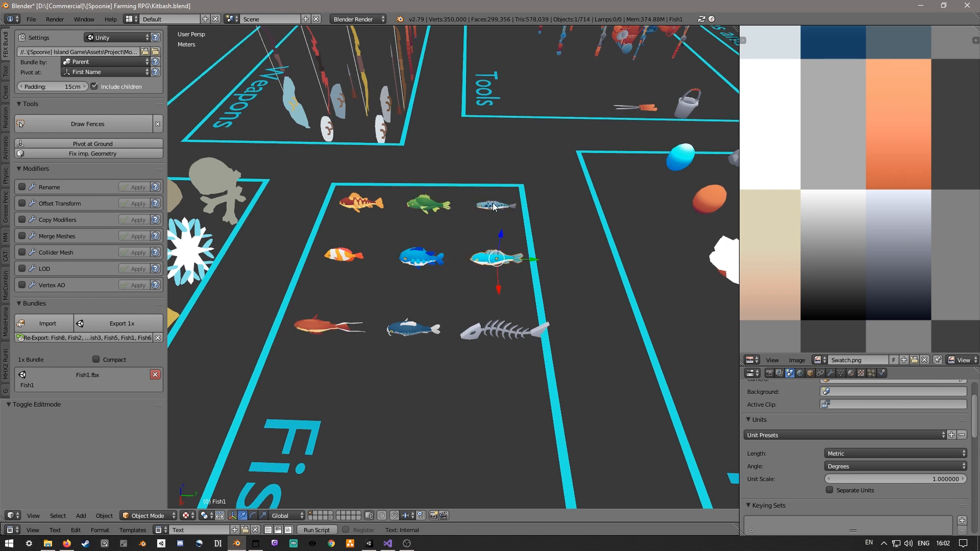
left_click(496, 205)
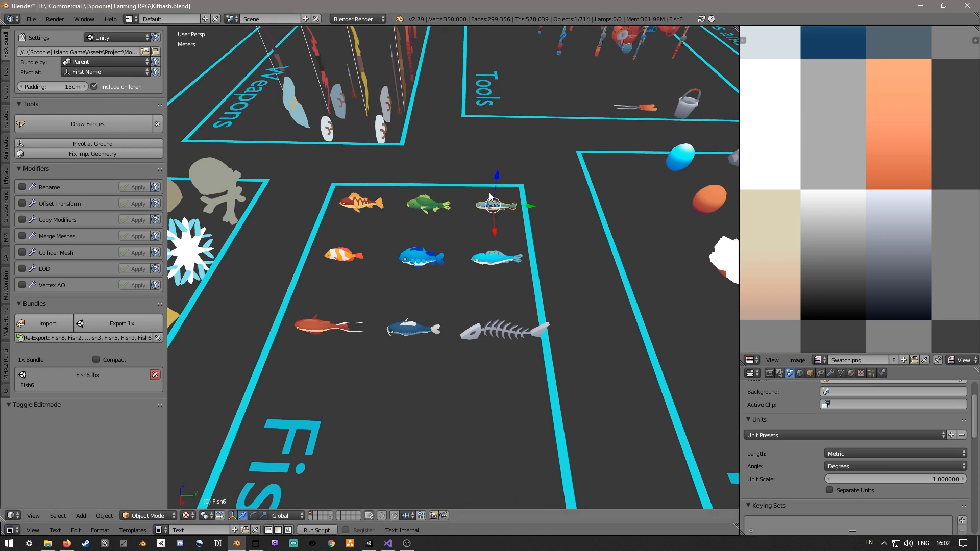
mouse_move(337, 161)
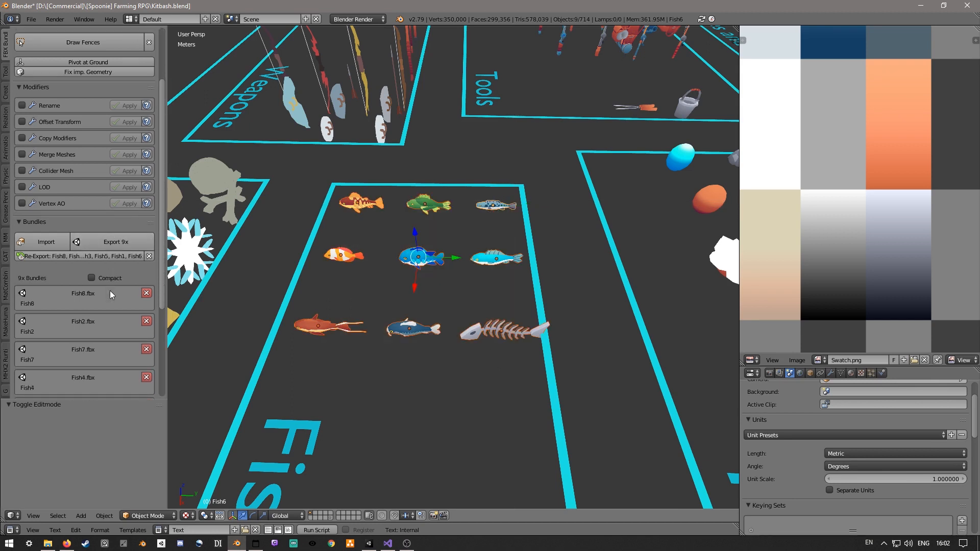
- Toggle Compact on and off, then draw labelled fences around the nine fish bundles
scroll("down", 3)
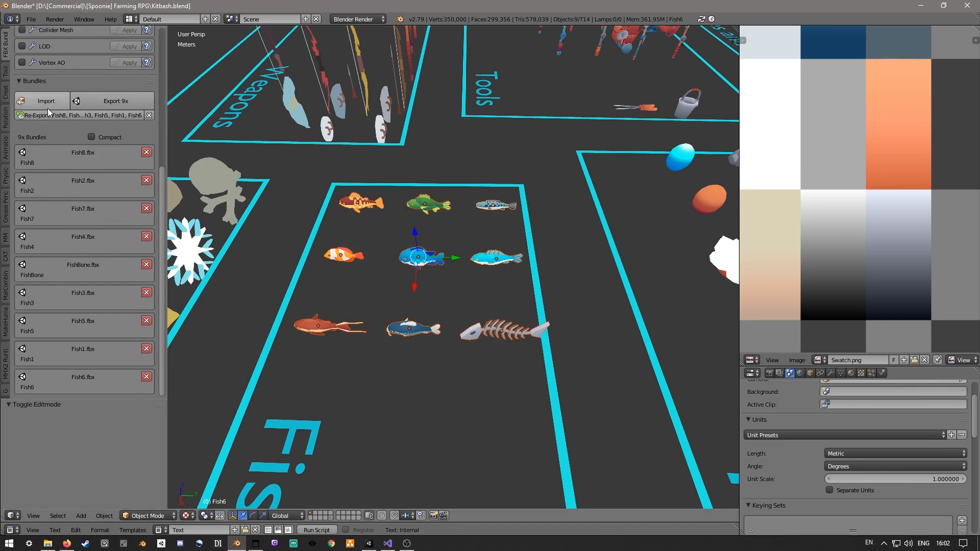
left_click(92, 137)
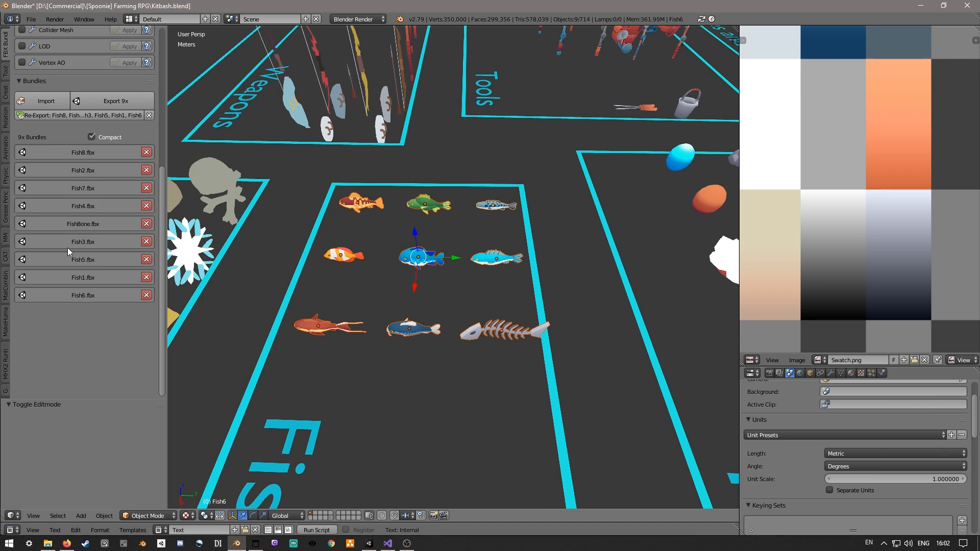
mouse_move(94, 139)
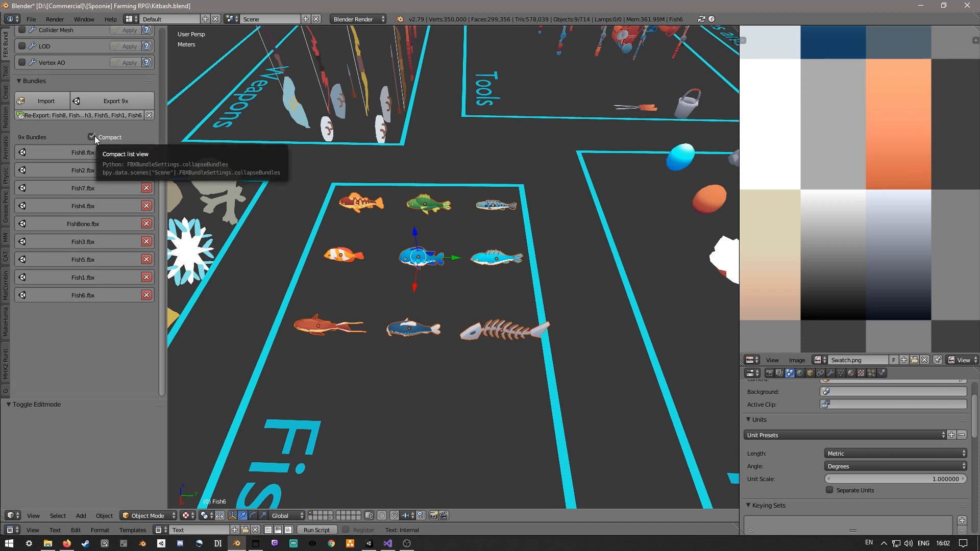
left_click(91, 137)
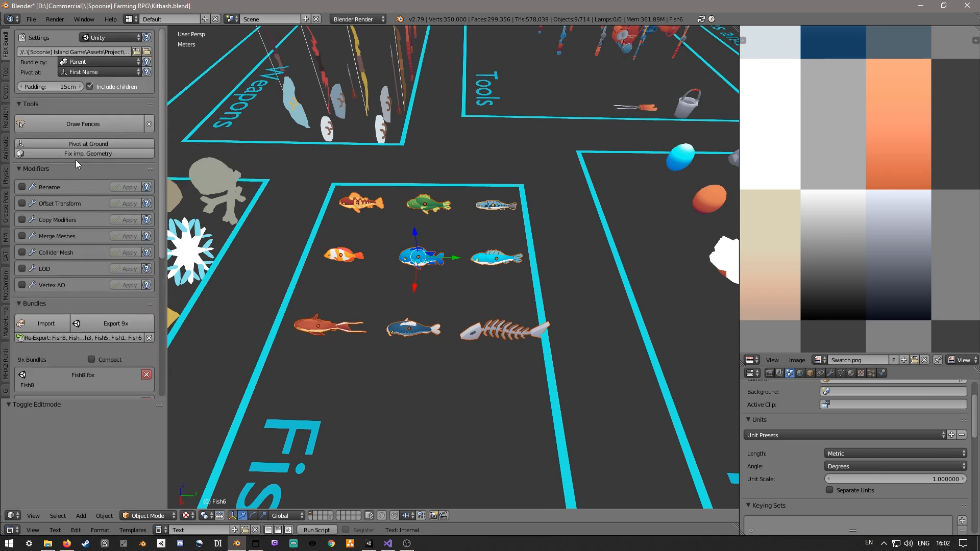
left_click(82, 123)
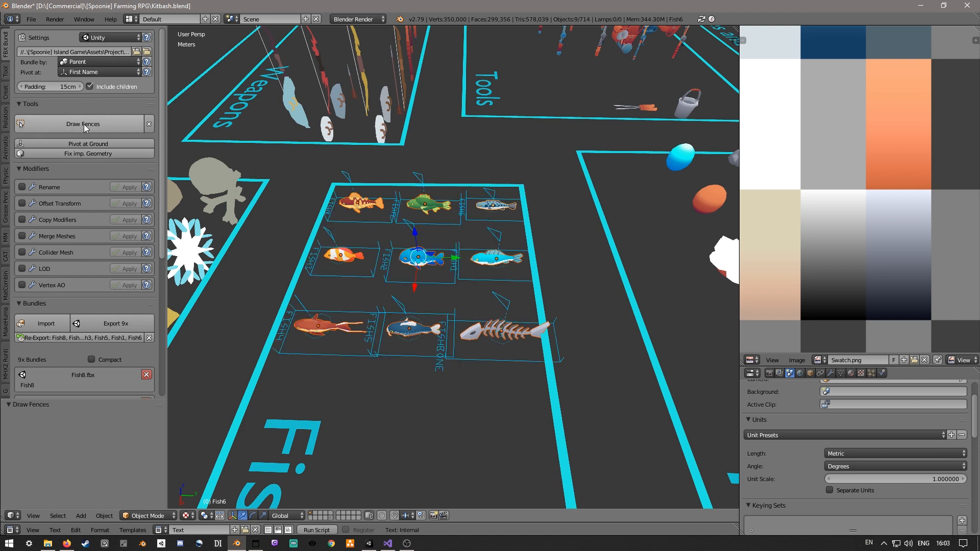
mouse_move(109, 130)
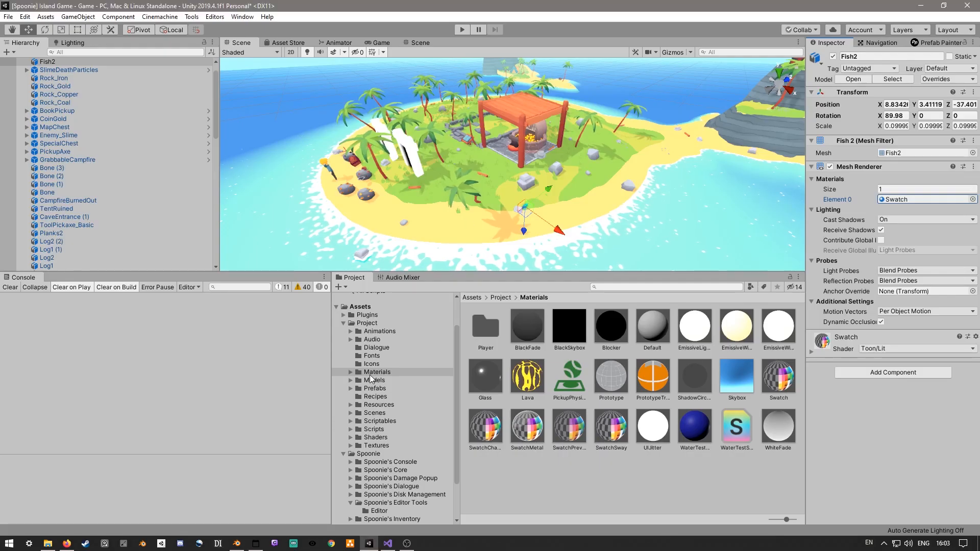
- Open the Models folder in Unity's Project window and scroll through it
left_click(373, 380)
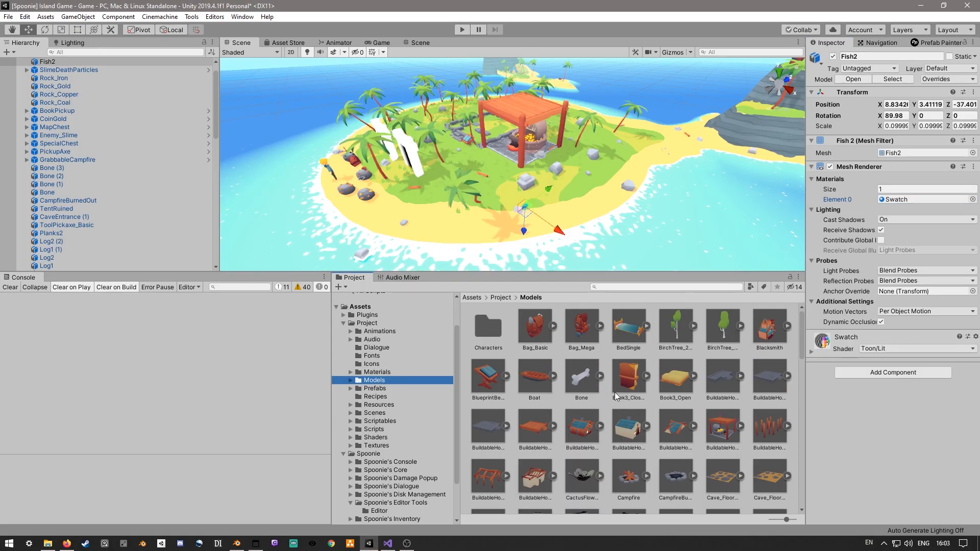
scroll("down", 3)
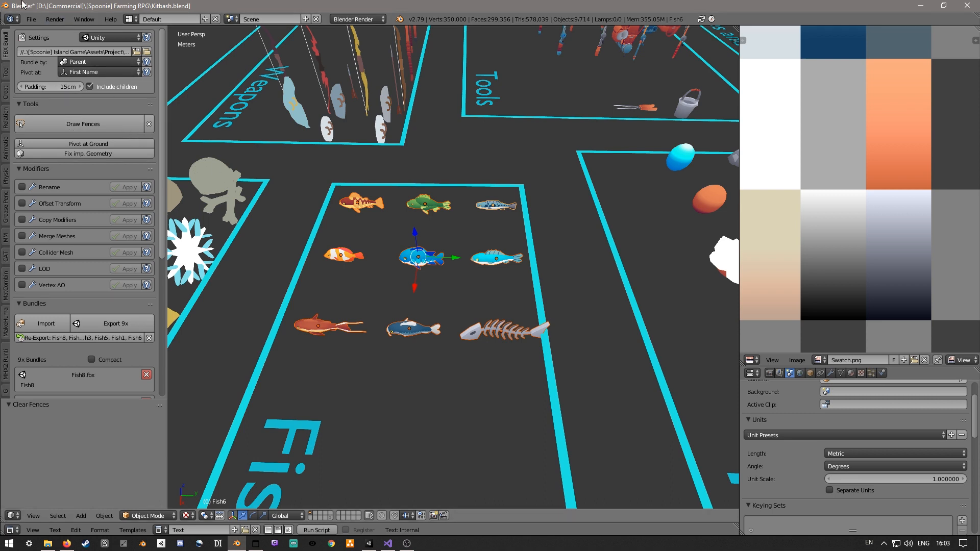
mouse_move(364, 223)
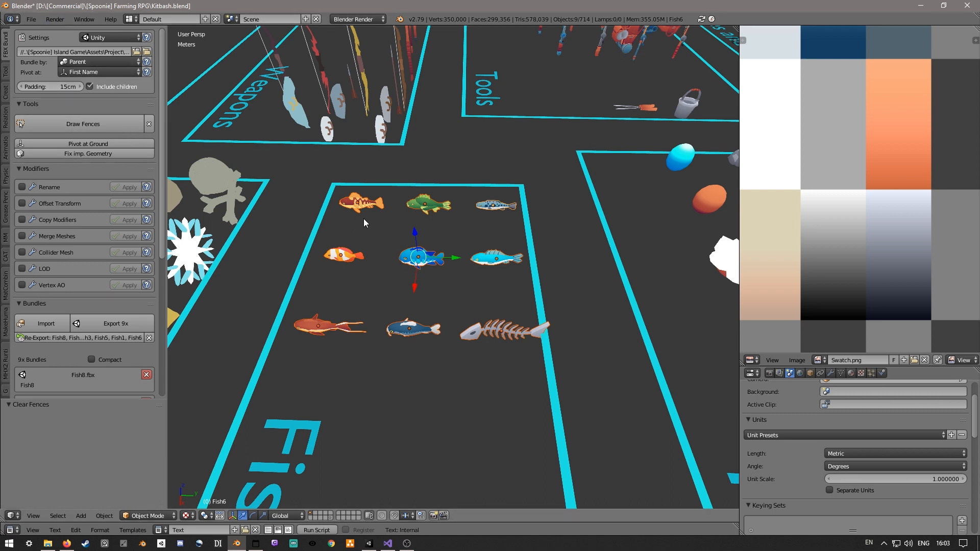
mouse_move(479, 164)
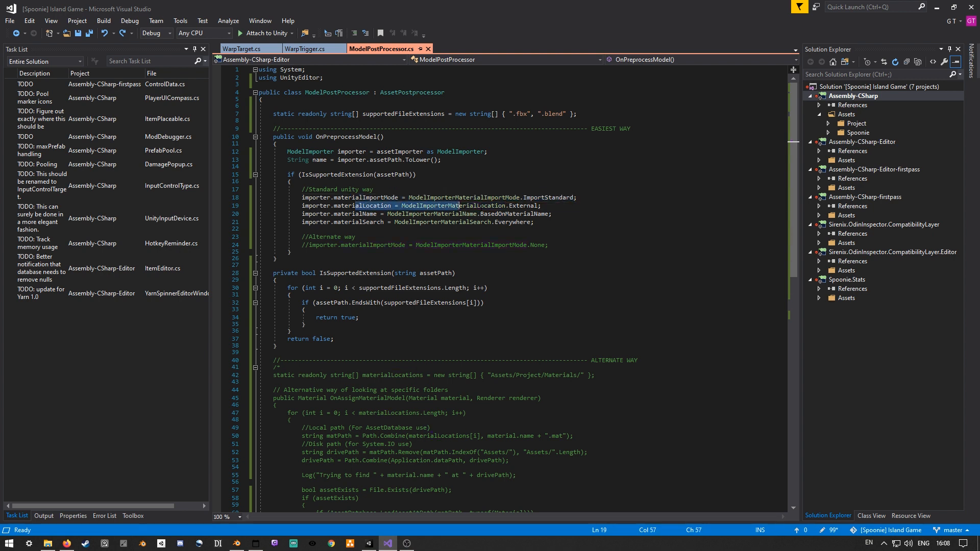
- Highlight the supportedFileExtensions line, then switch to the Unity editor
left_click(496, 221)
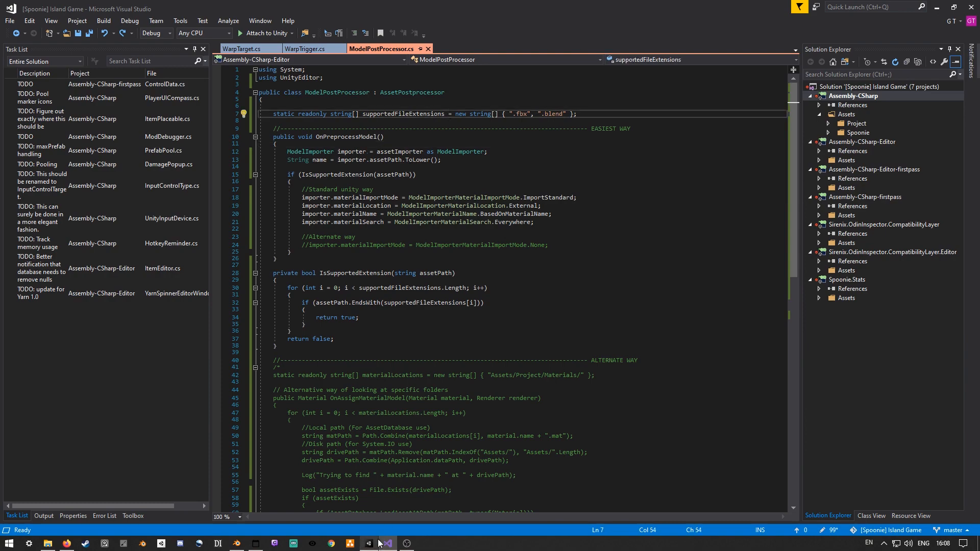
left_click(375, 542)
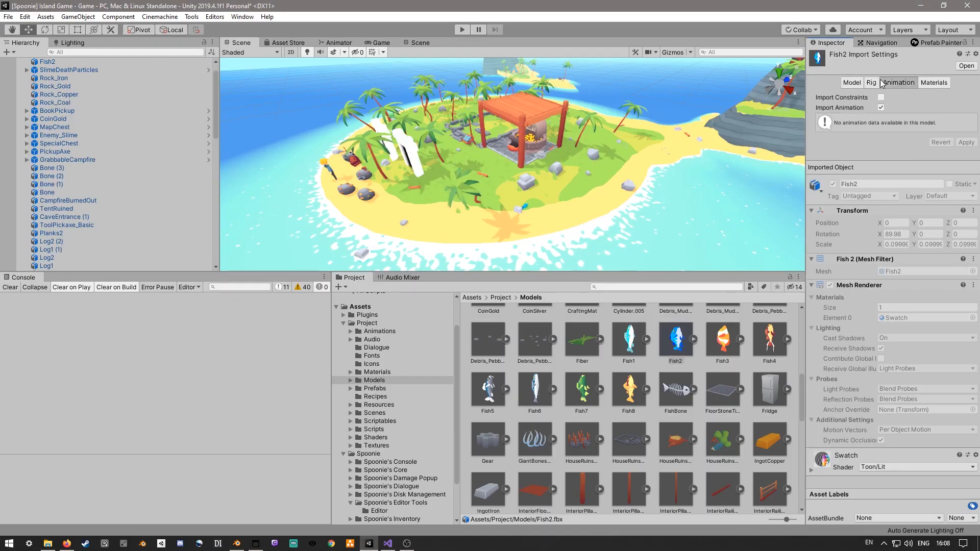
- Select a tab in the Fish2 Import Settings panel
left_click(848, 81)
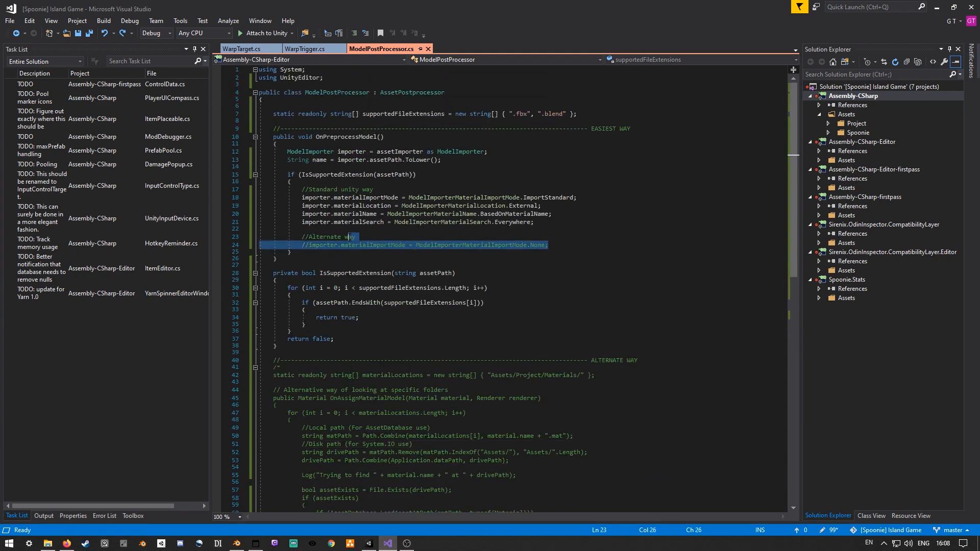
scroll("down", 3)
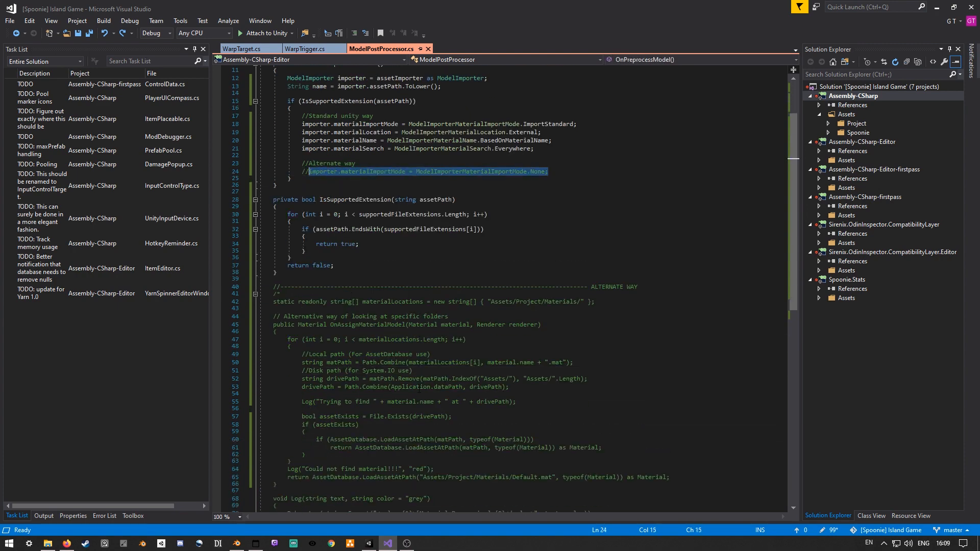
left_click_drag(310, 354, 378, 386)
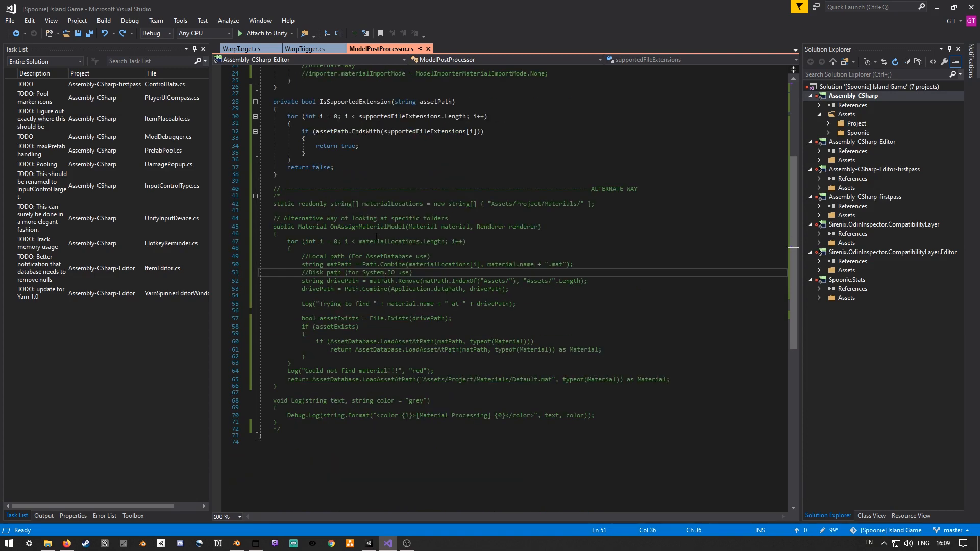
double_click(367, 226)
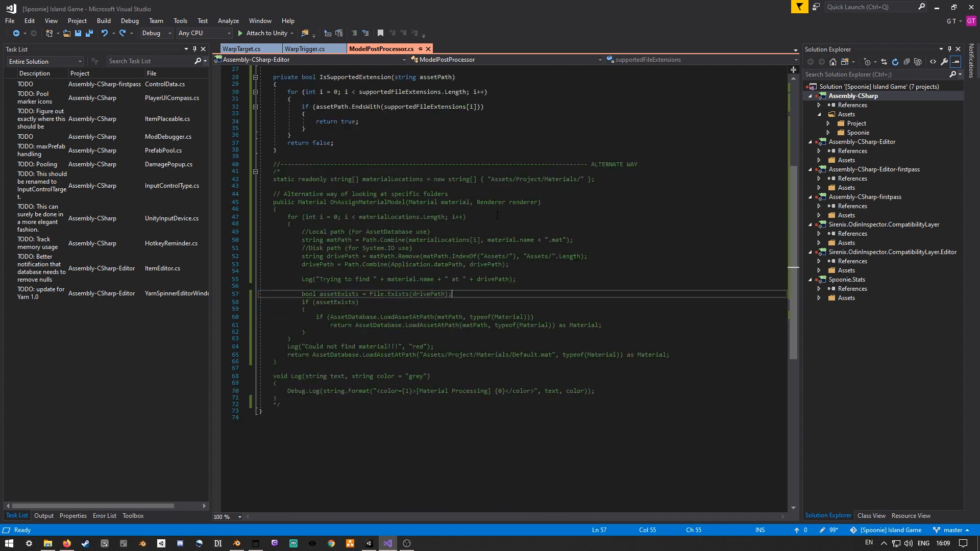
left_click(368, 542)
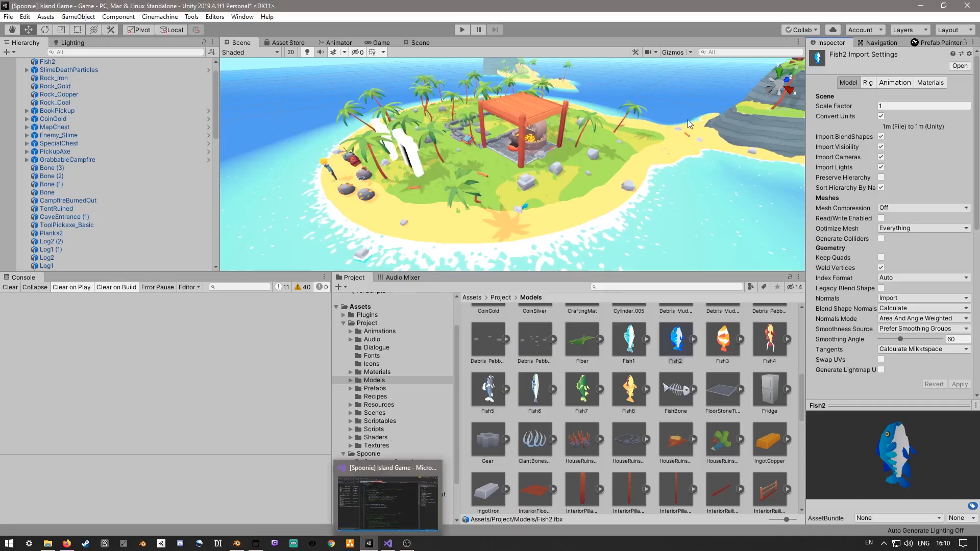
left_click(349, 453)
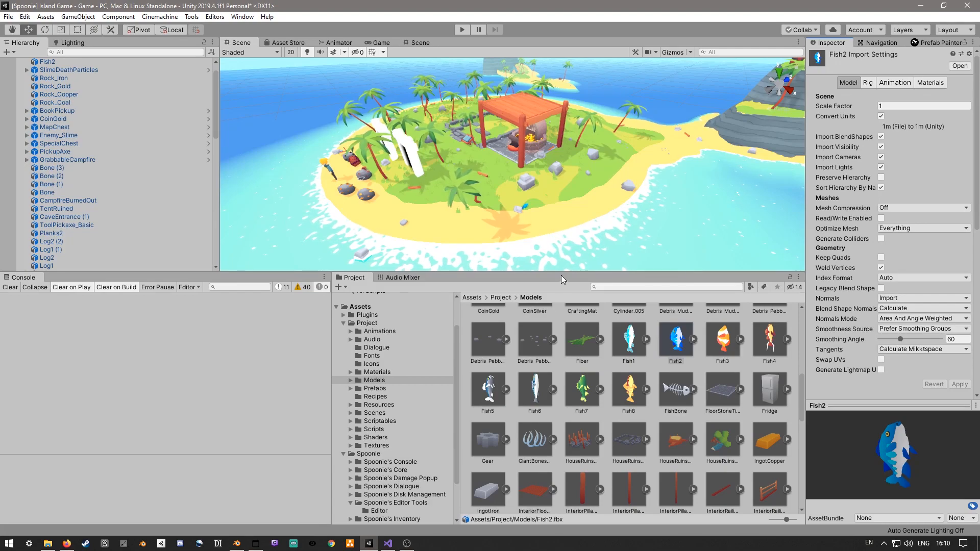